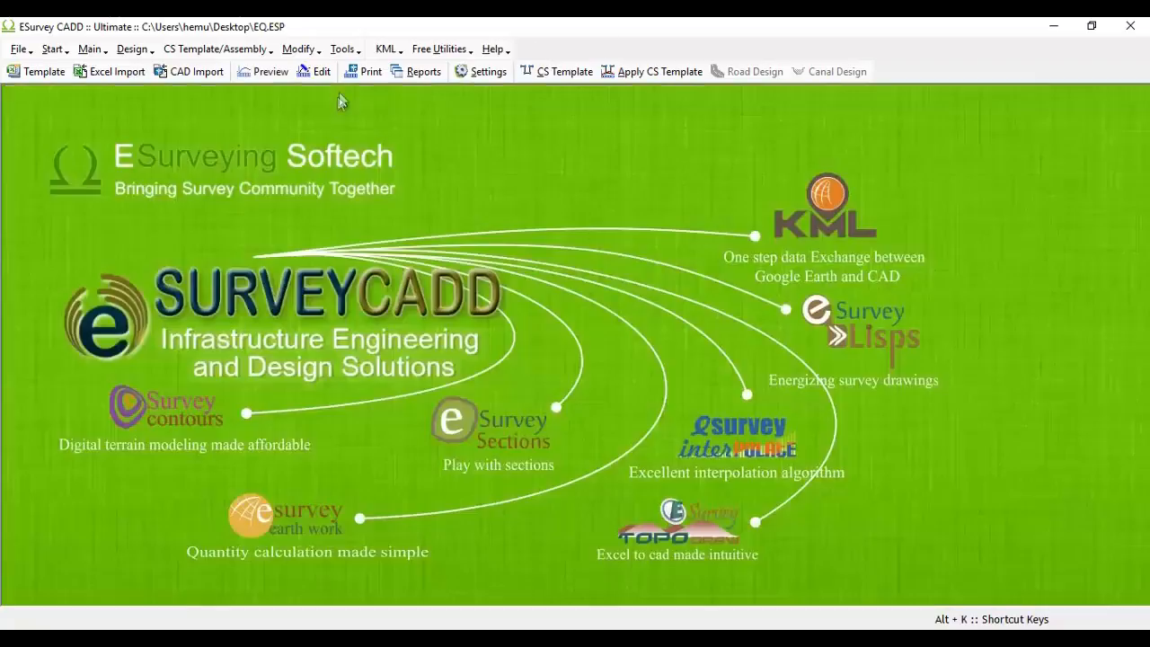
pyautogui.moveTo(363, 105)
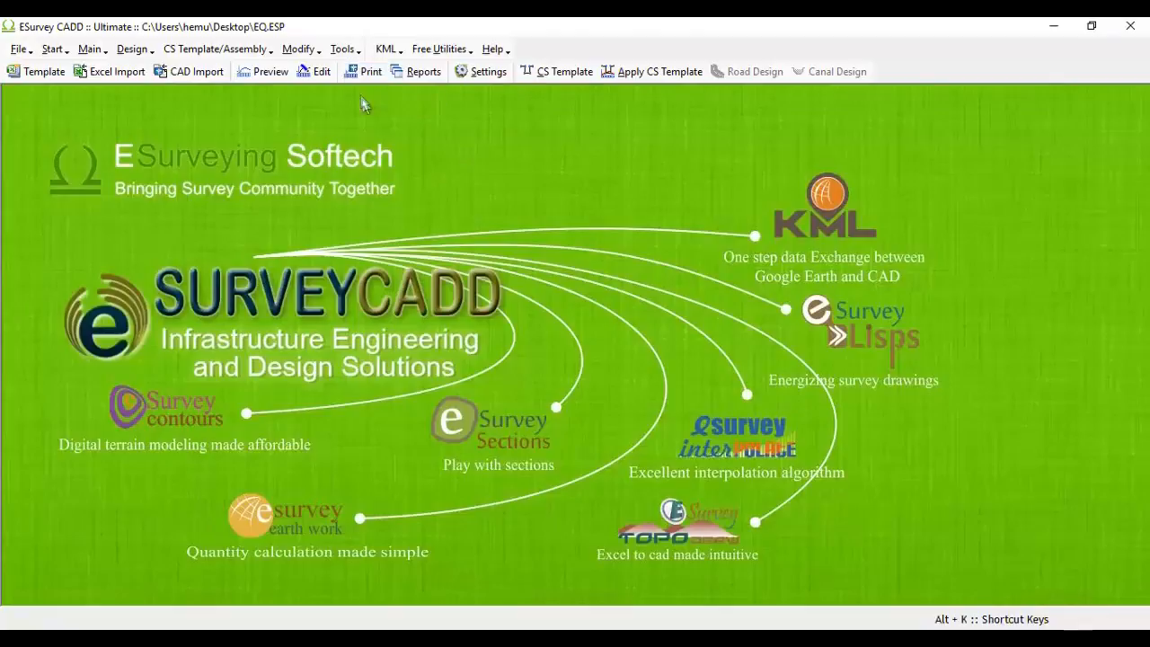
# - Start a CS Preview of the 67 selected sections, Multiple mode at scale 100
pyautogui.click(370, 72)
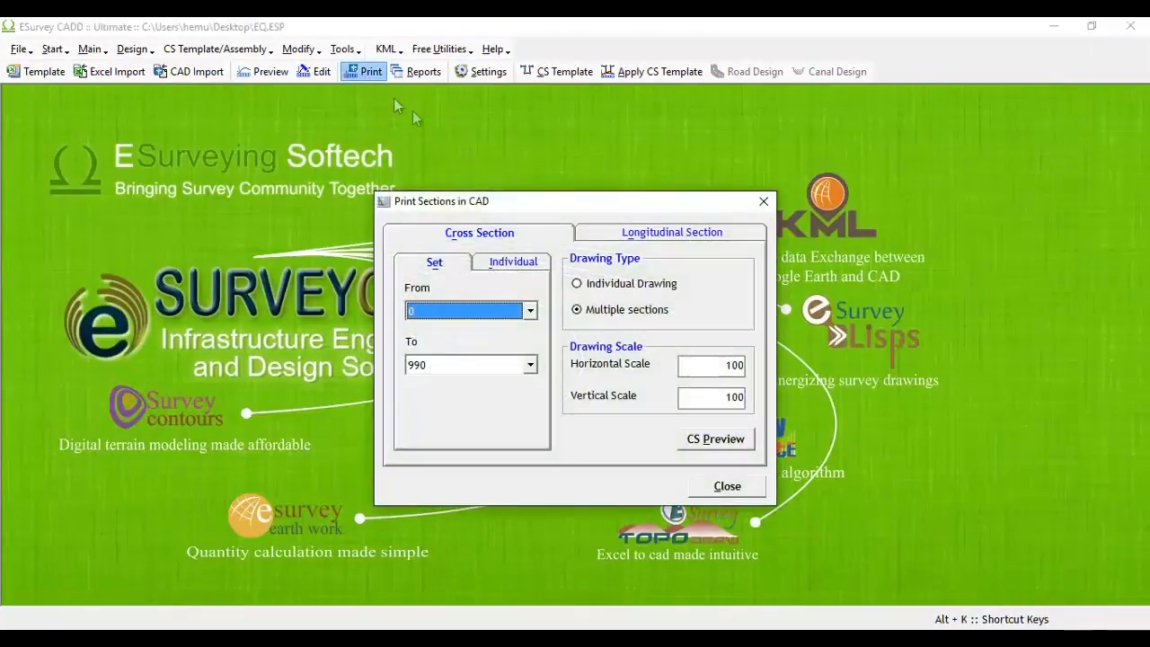
pyautogui.moveTo(716, 439)
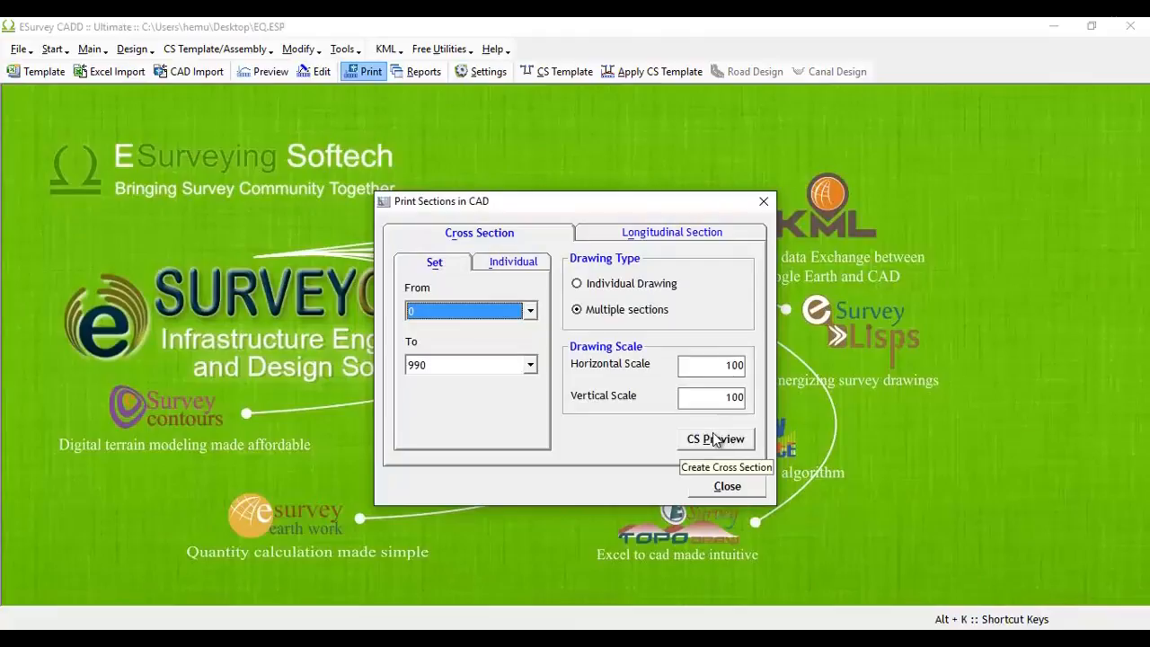
pyautogui.click(716, 439)
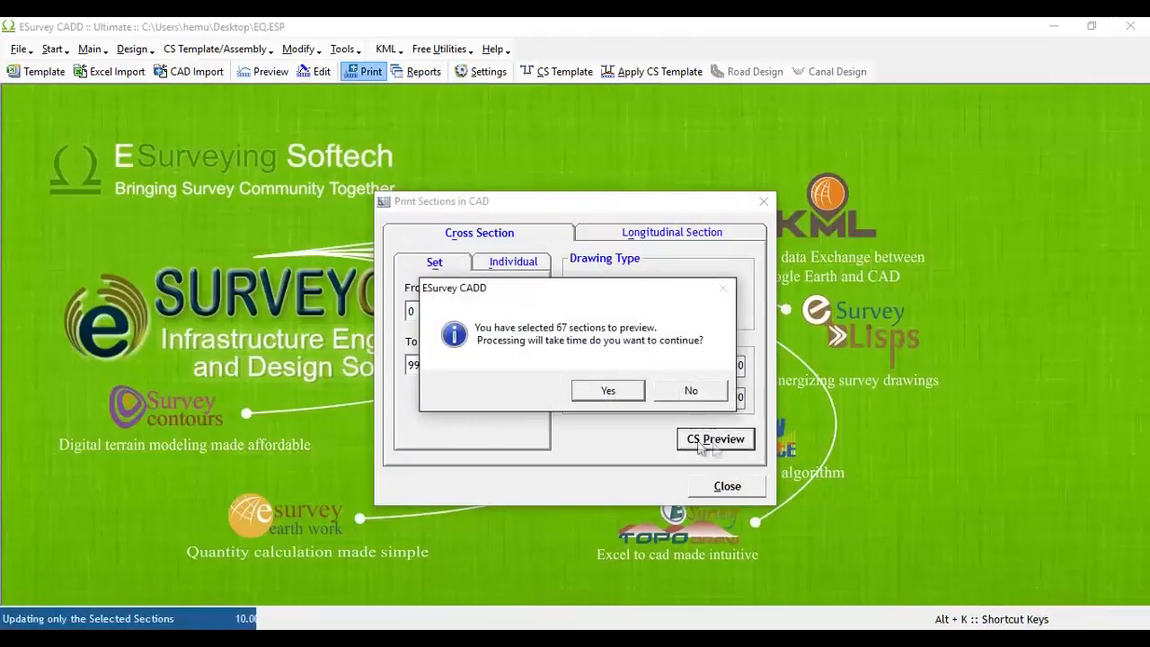
# - Confirm processing all 67 sections and browse for a sheet template file
pyautogui.click(608, 390)
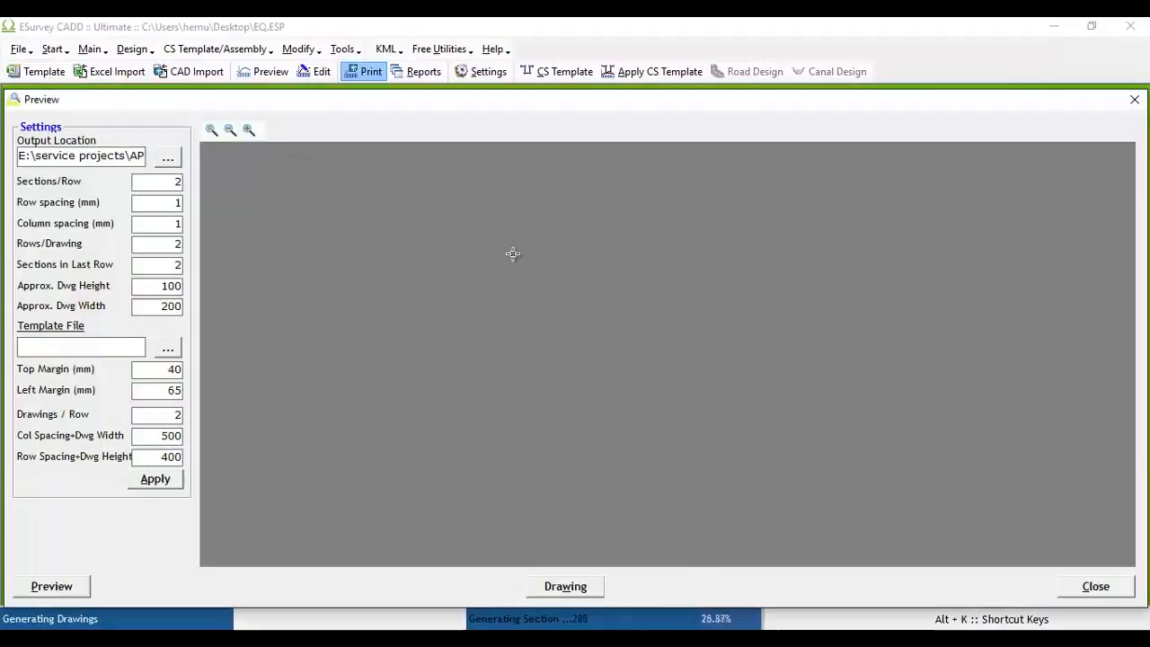
pyautogui.moveTo(311, 313)
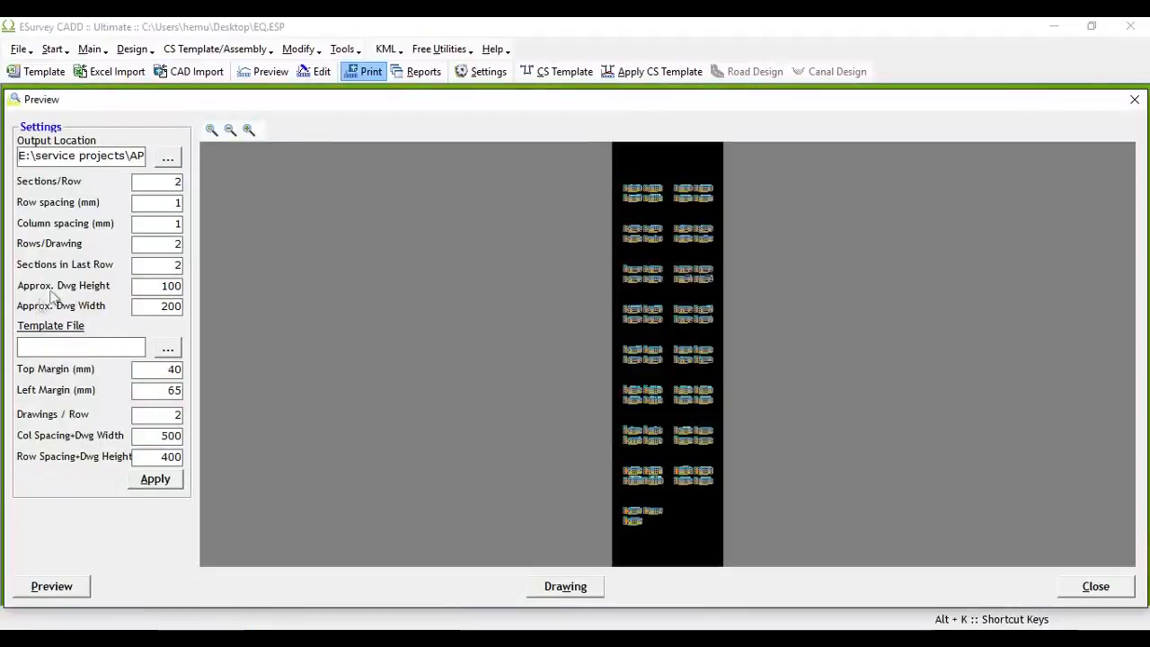
pyautogui.click(169, 349)
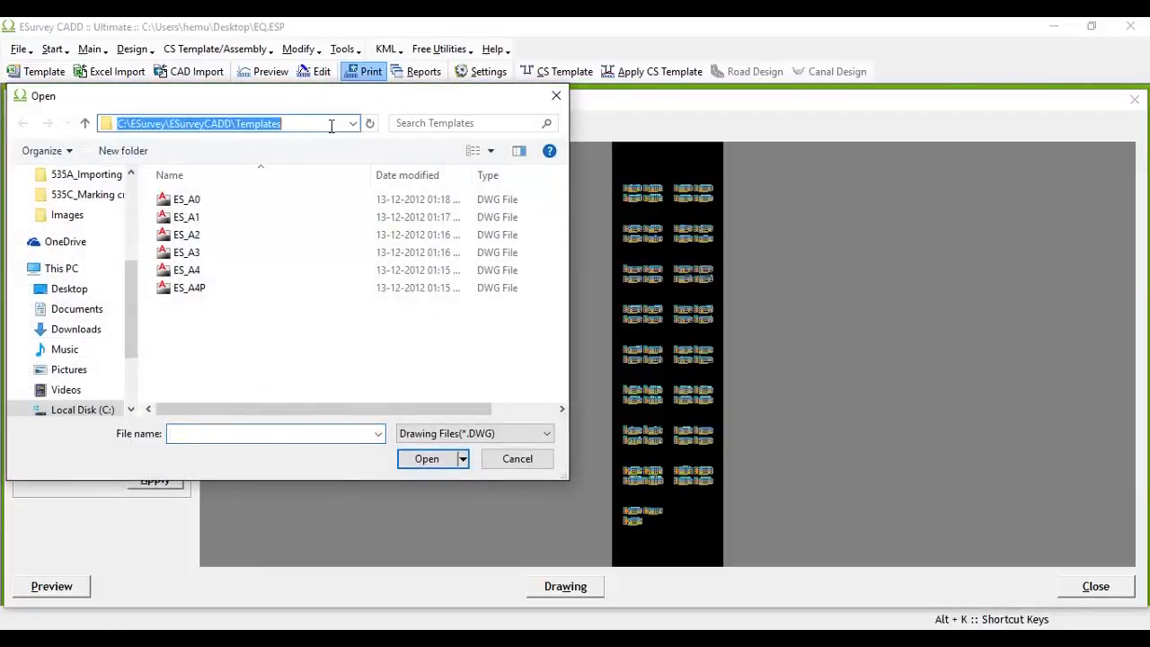
# - Choose the ES_A3 template from the Templates folder as the sheet template file
pyautogui.click(309, 123)
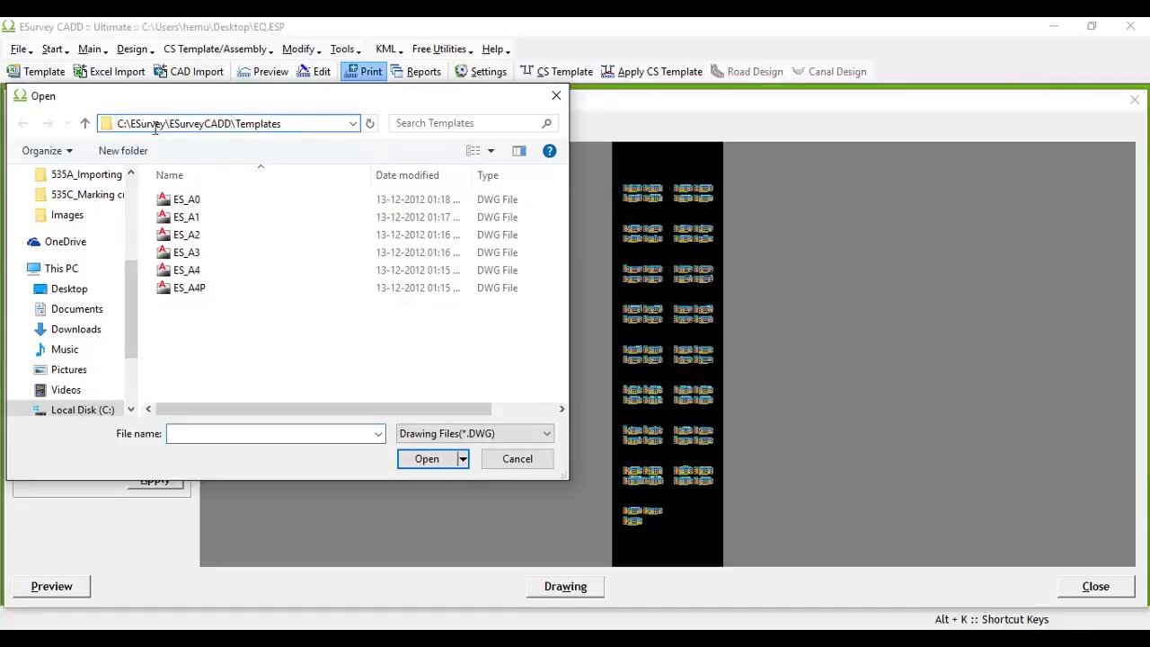
pyautogui.click(187, 252)
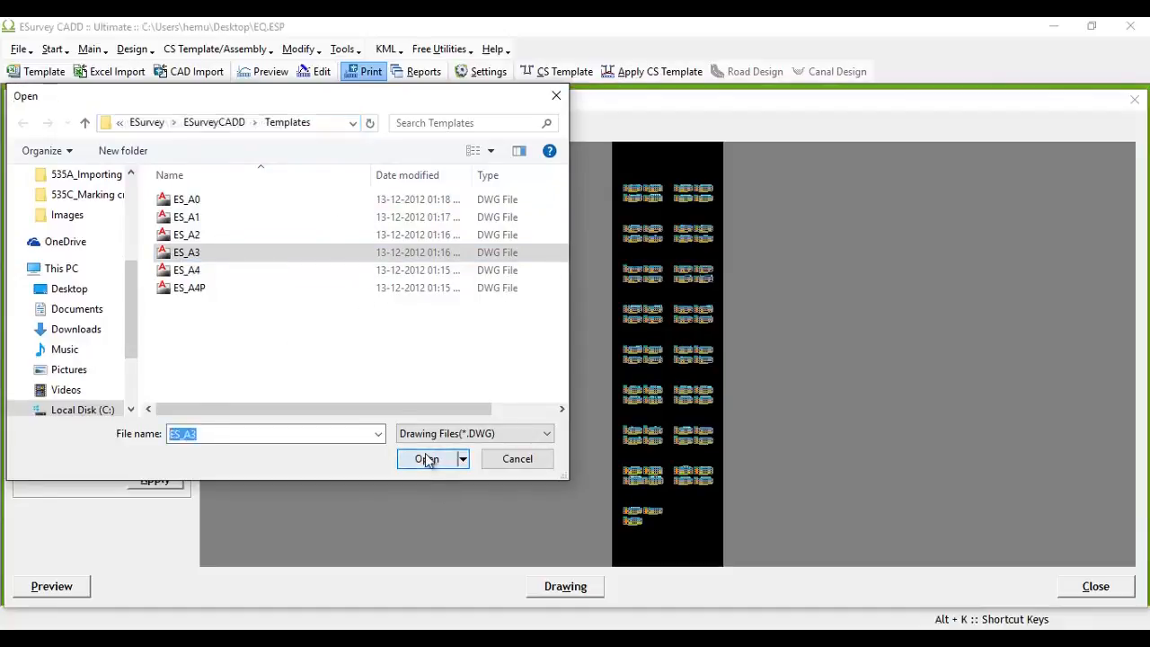
pyautogui.click(428, 458)
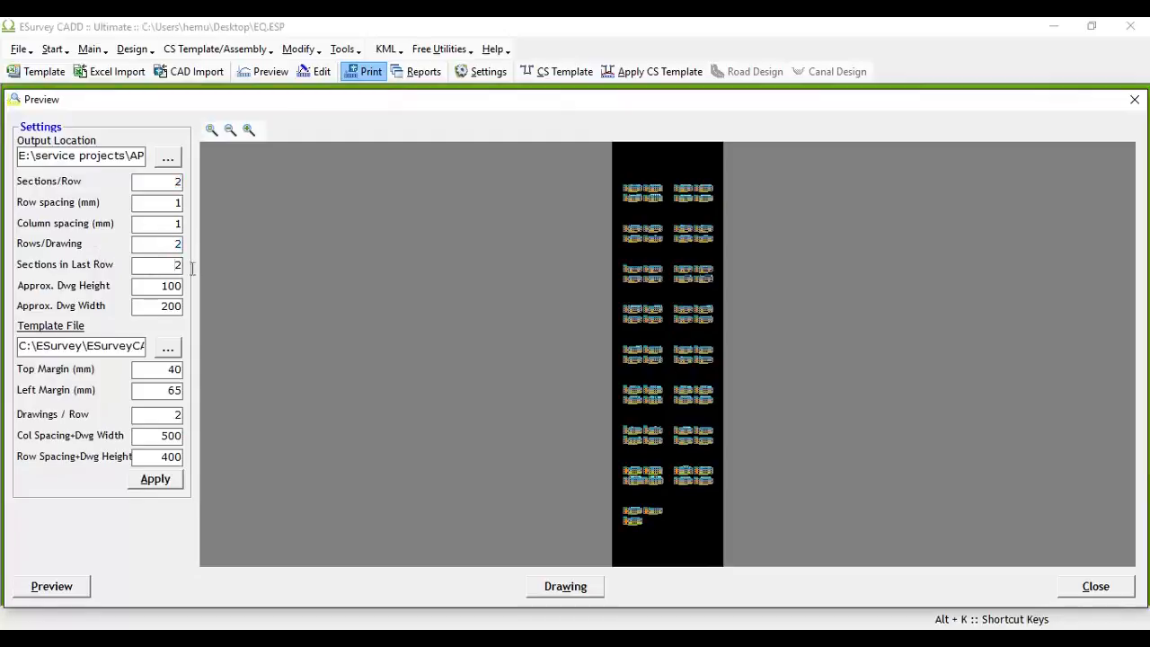
# - Regenerate the preview with the A3 template, laying sections four per bordered sheet
pyautogui.click(155, 478)
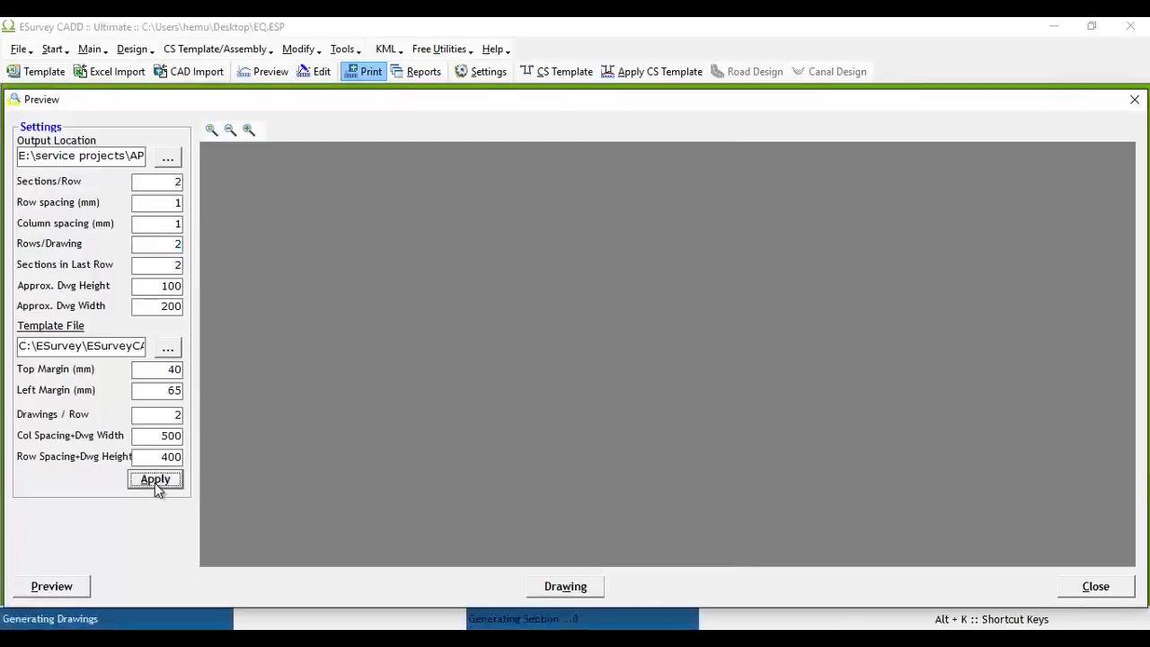
pyautogui.click(155, 478)
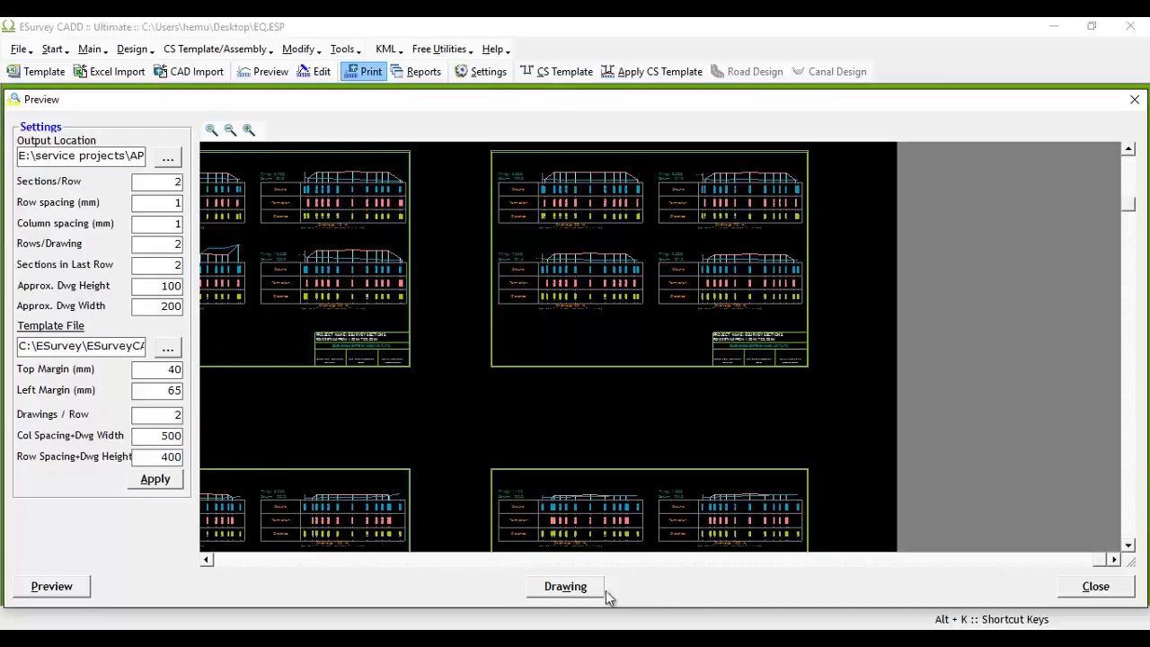
pyautogui.click(564, 586)
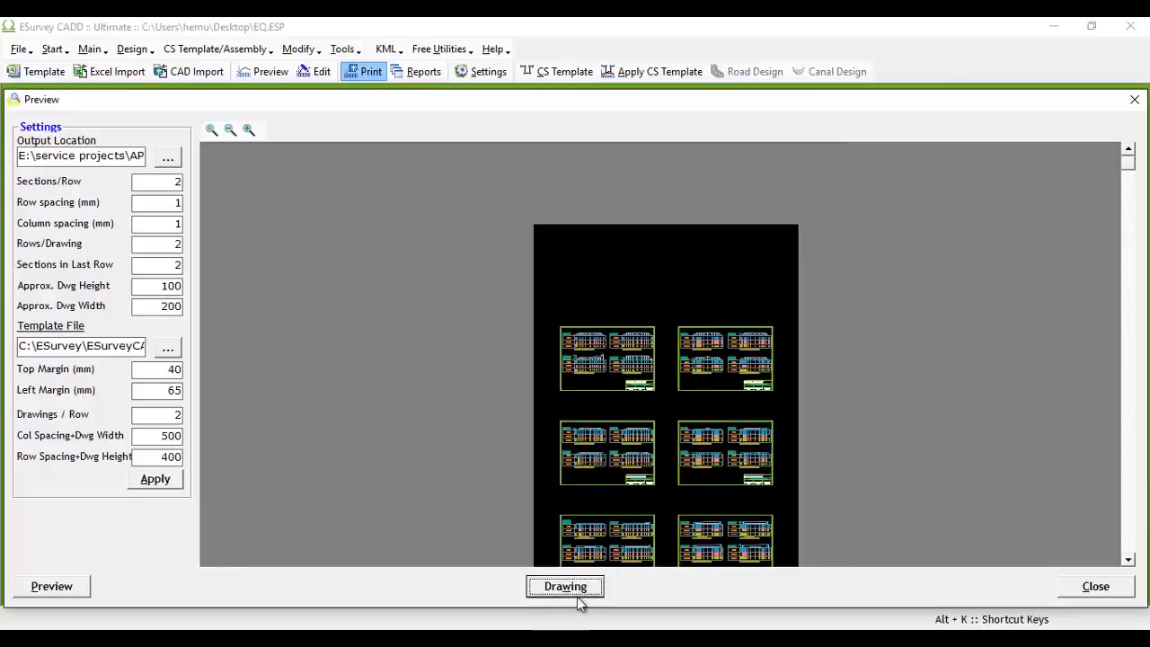
# - Generate the cross-section sheets as a drawing in AutoCAD
pyautogui.click(565, 586)
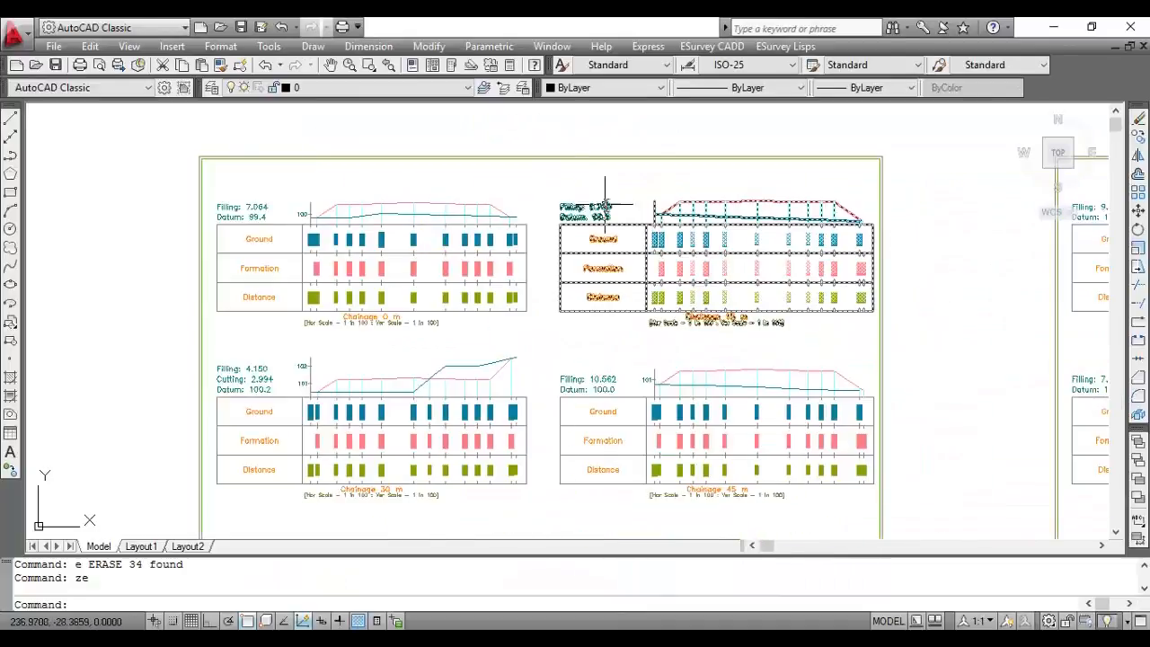
# - Regenerate the display, dismiss the bulk plot options, and explode one sheet block
pyautogui.press('enter')
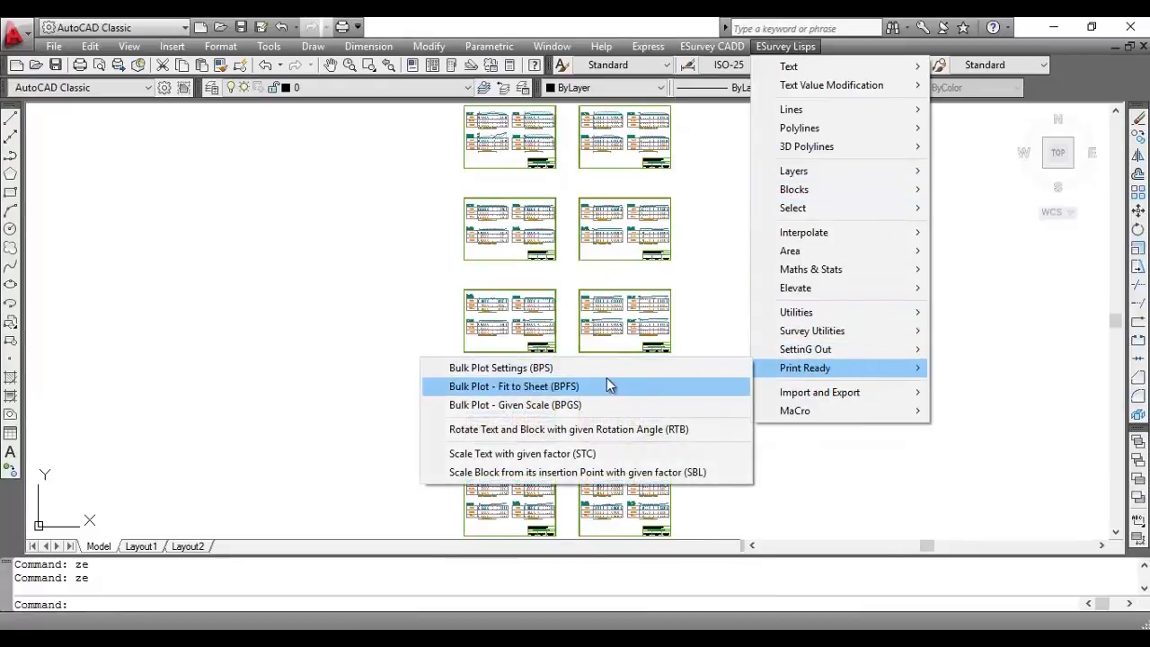
pyautogui.moveTo(562, 406)
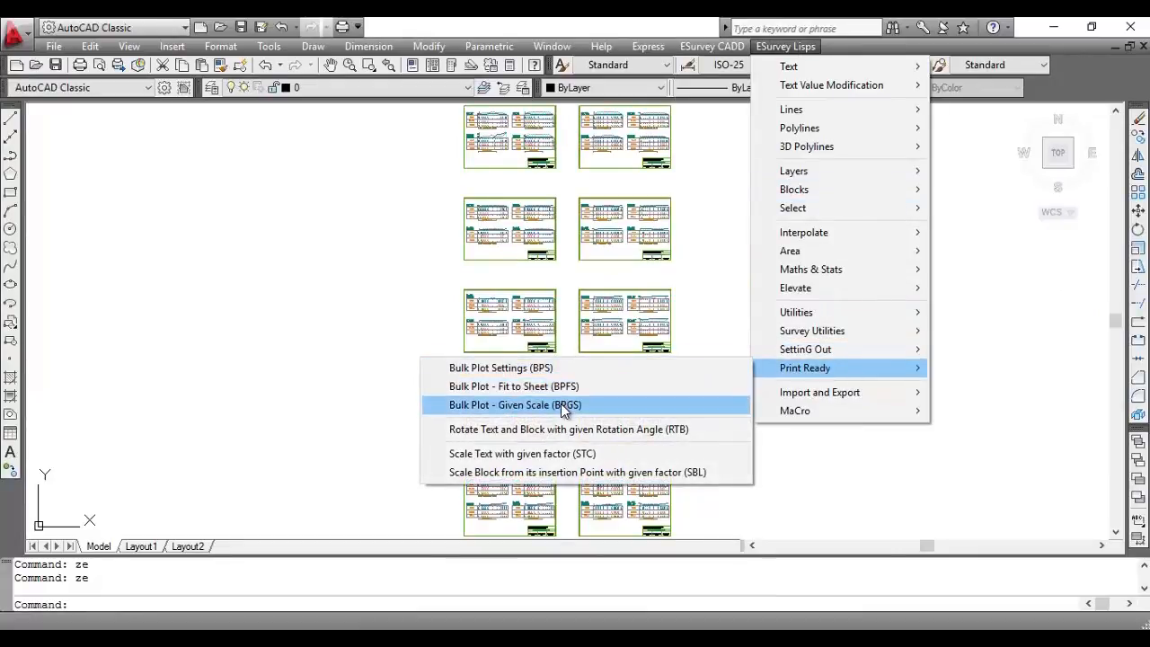
pyautogui.click(514, 404)
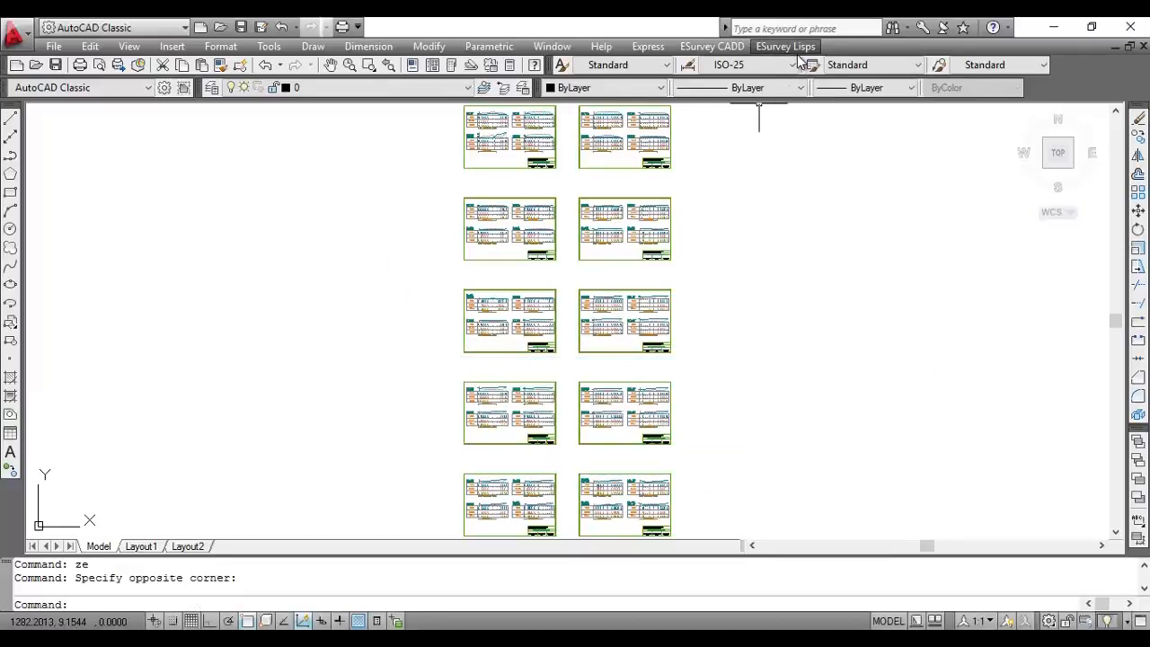
pyautogui.click(783, 47)
pyautogui.write('x')
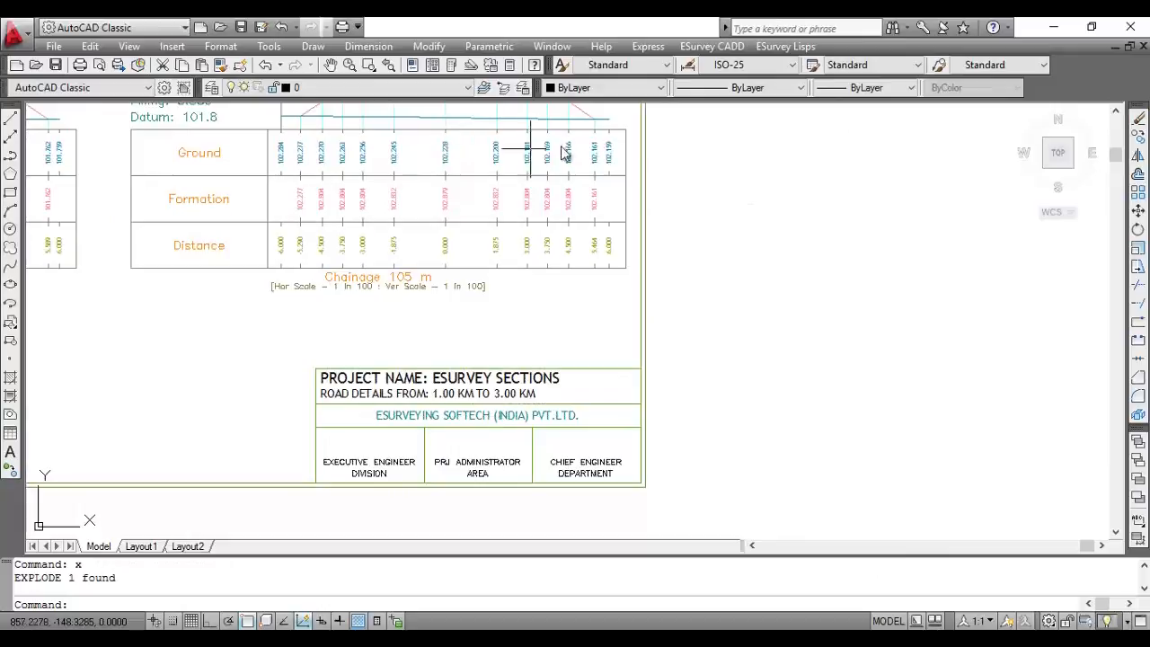
# - Save bulk plot settings: Microsoft Print to PDF, A4 landscape, monochrome.ctb, window plot area
pyautogui.click(786, 47)
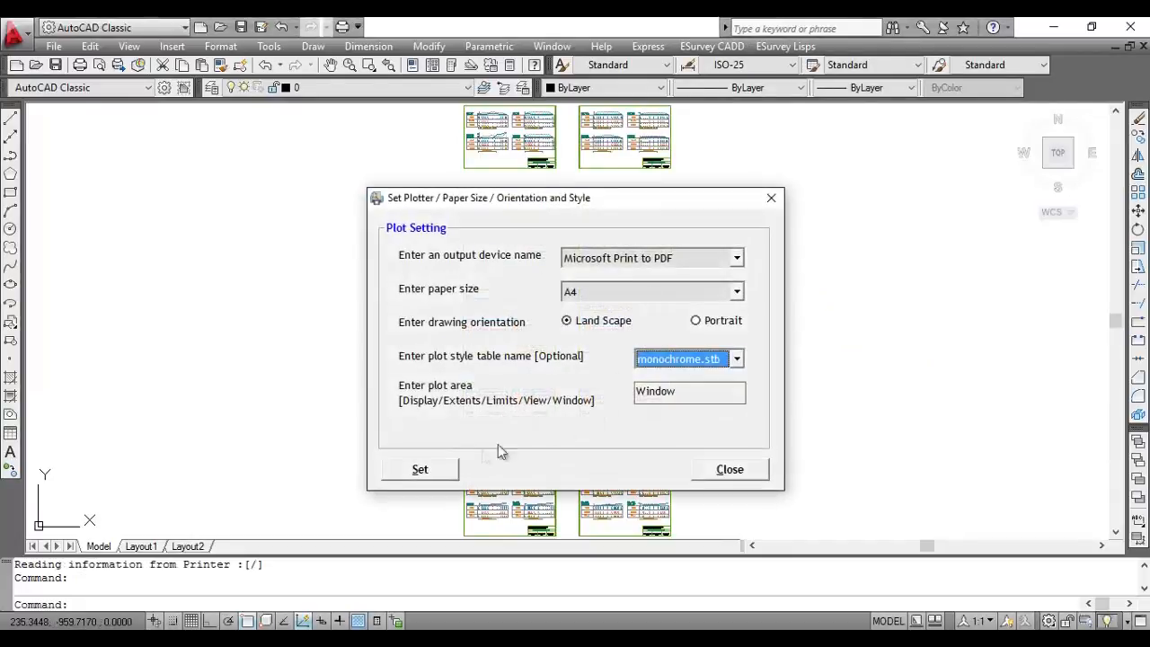
pyautogui.click(418, 469)
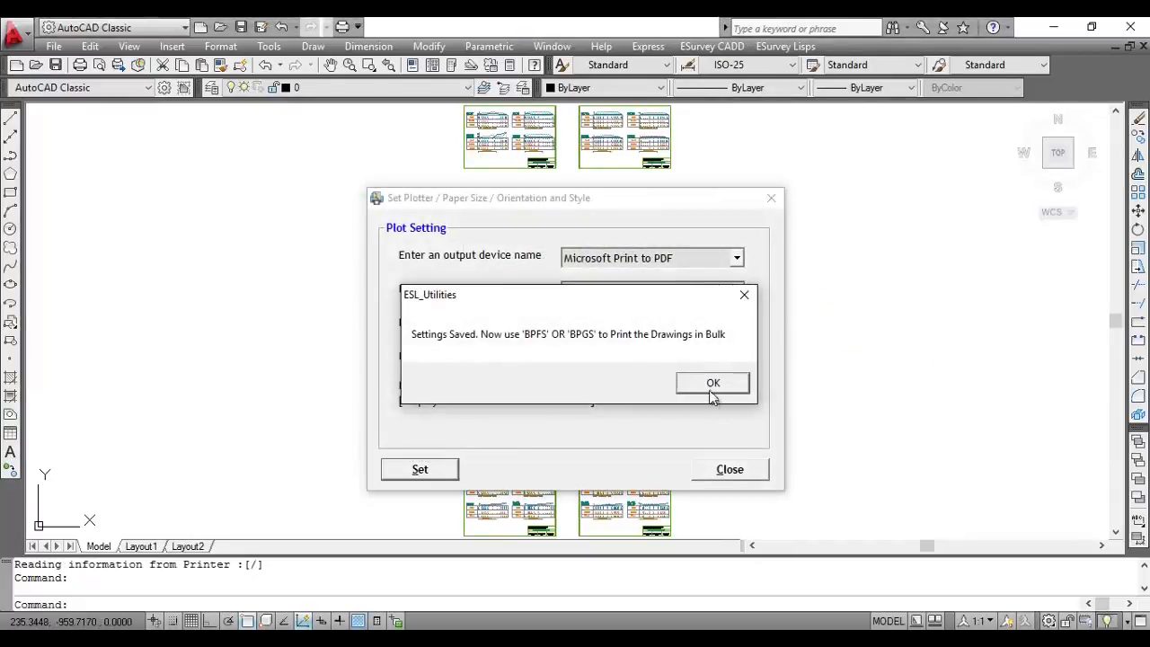
pyautogui.click(712, 381)
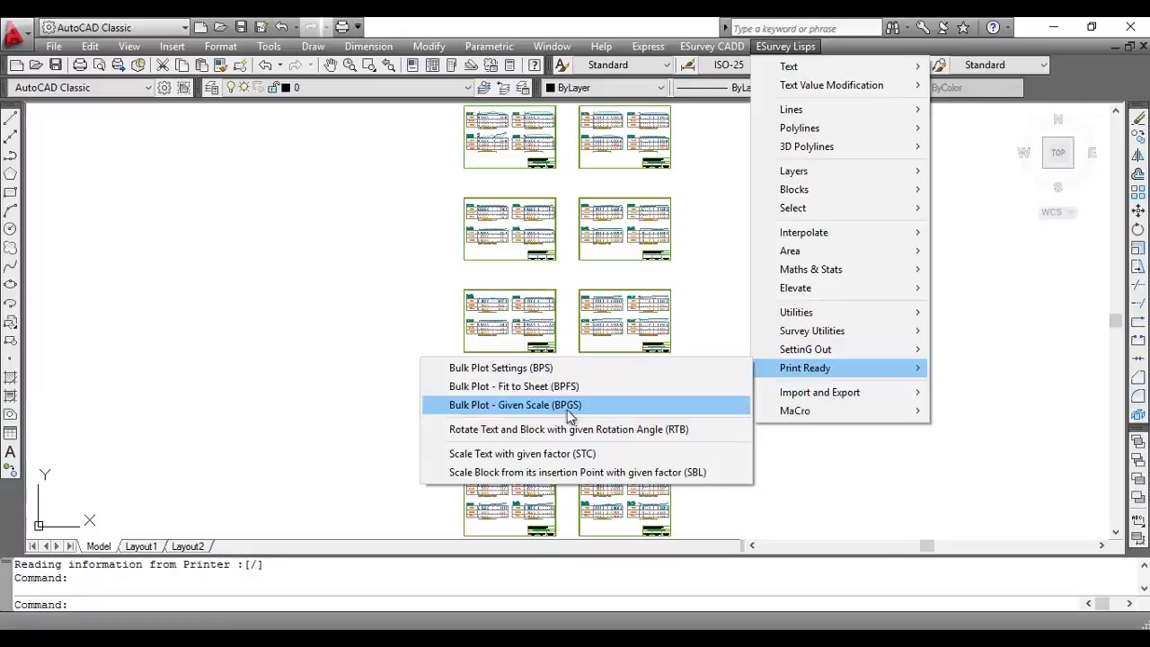
pyautogui.moveTo(515, 386)
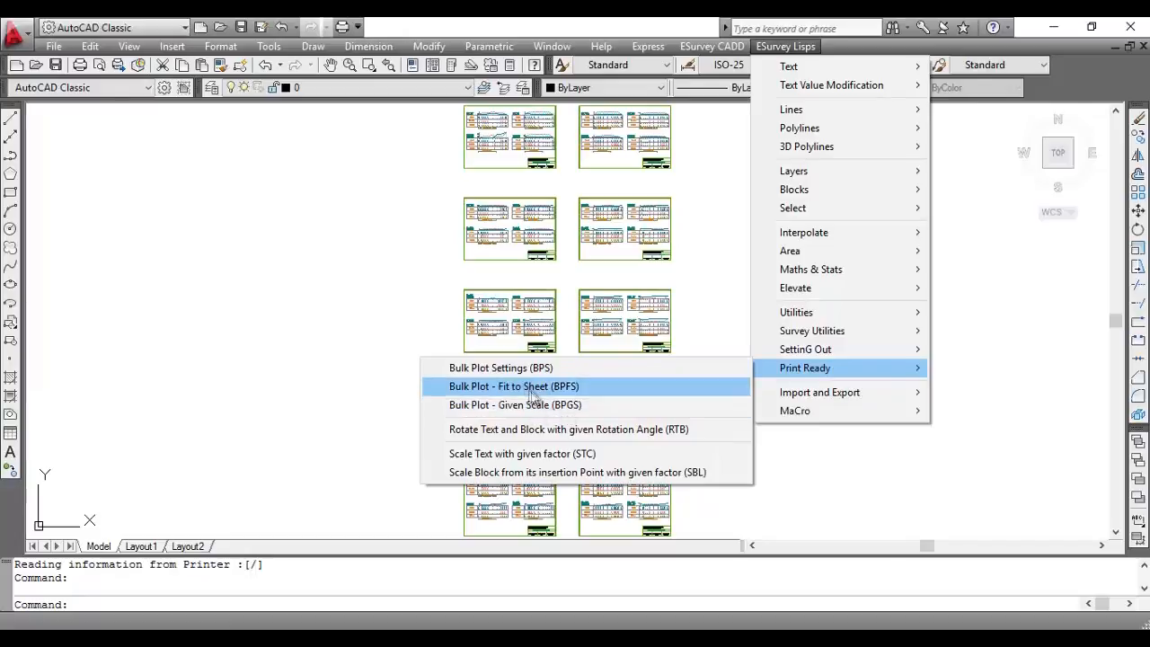
pyautogui.click(514, 387)
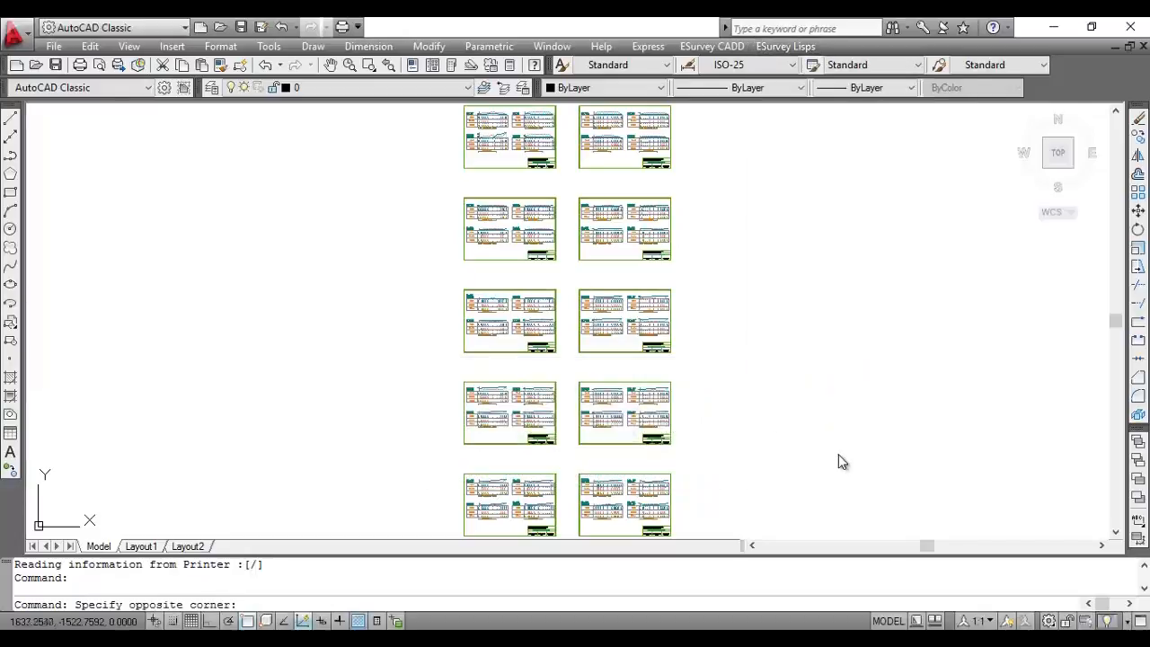